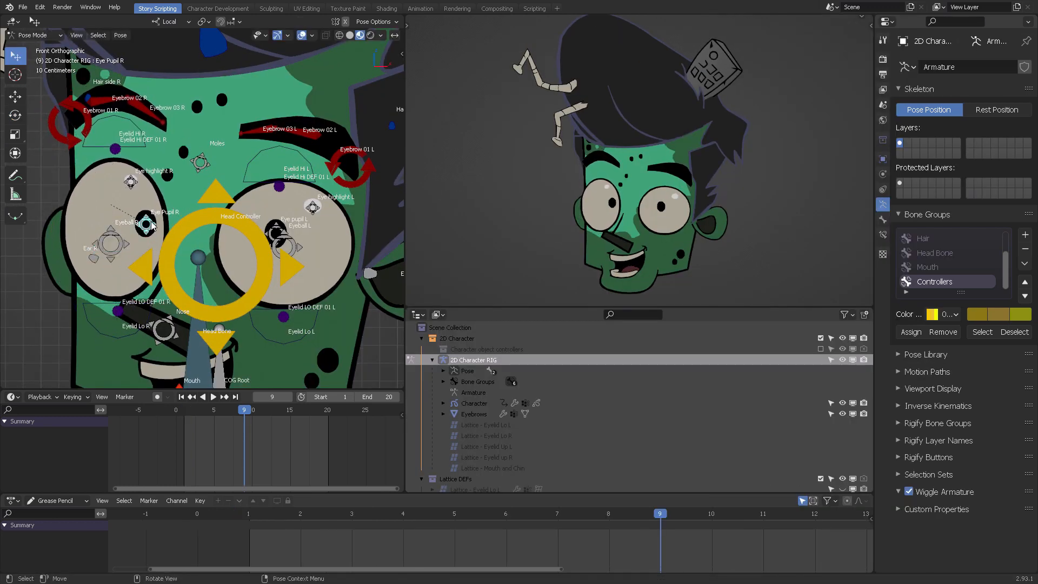
Step: Move the Eye Pupil R controller toward the left edge of the right eyeball
{"action": "left_click_drag", "start_coordinate": [144, 223], "coordinate": [86, 225]}
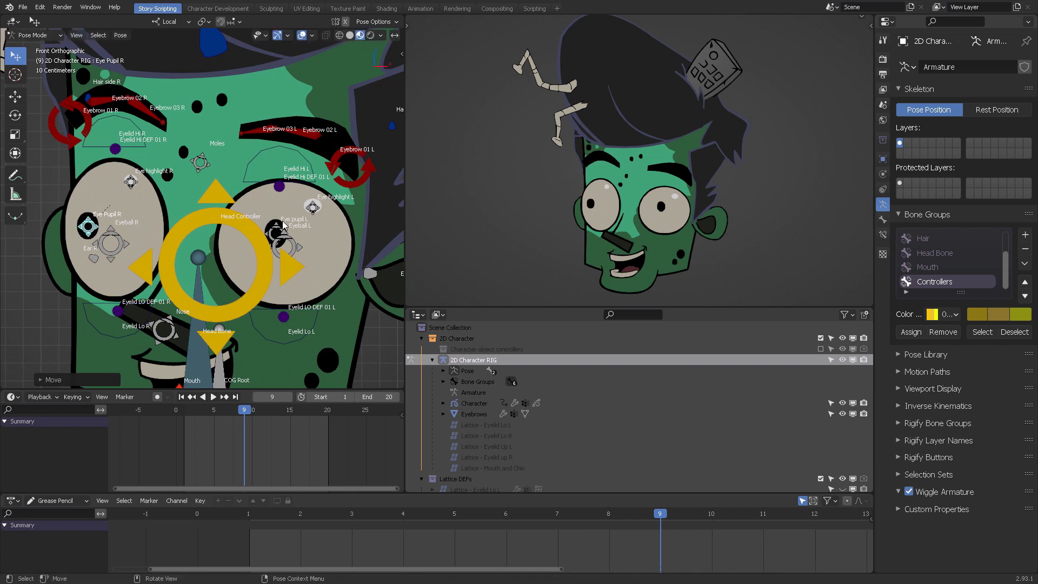